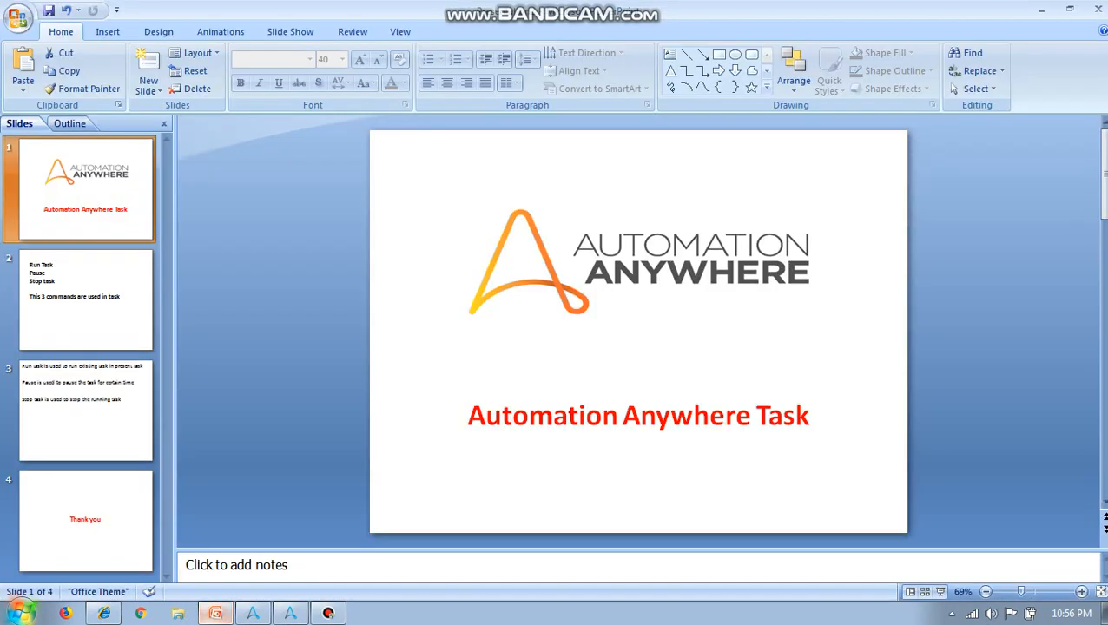
- Switch from PowerPoint to the Automation Anywhere task editor showing windows actions
left_click(85, 299)
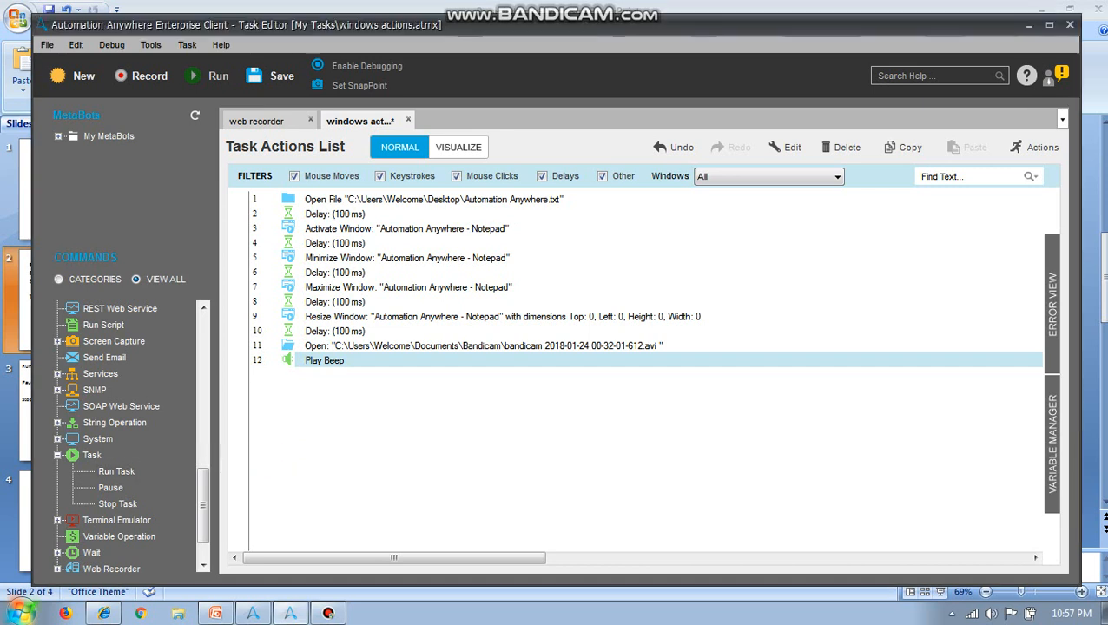
- Create a new task holding a Run Task command that calls the windows actions task
left_click(73, 77)
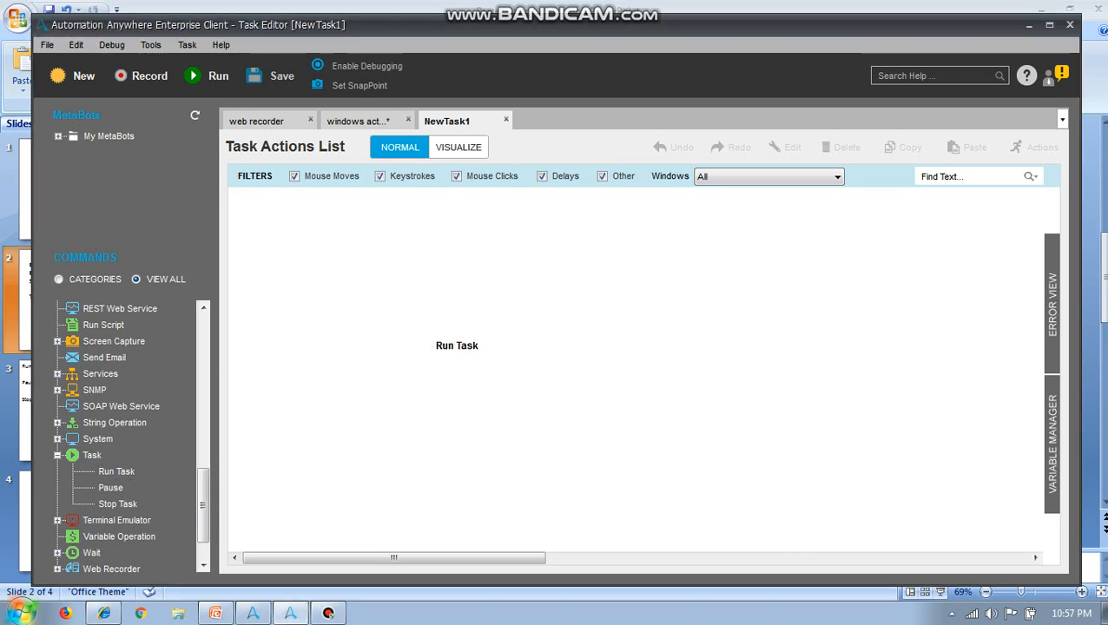
double_click(457, 346)
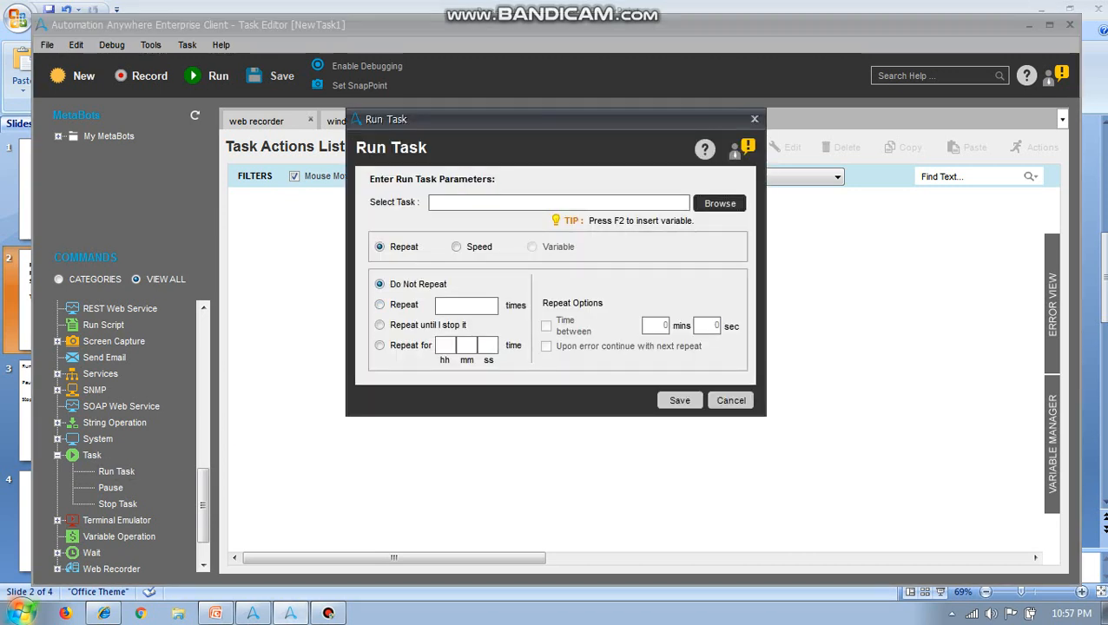
left_click(719, 201)
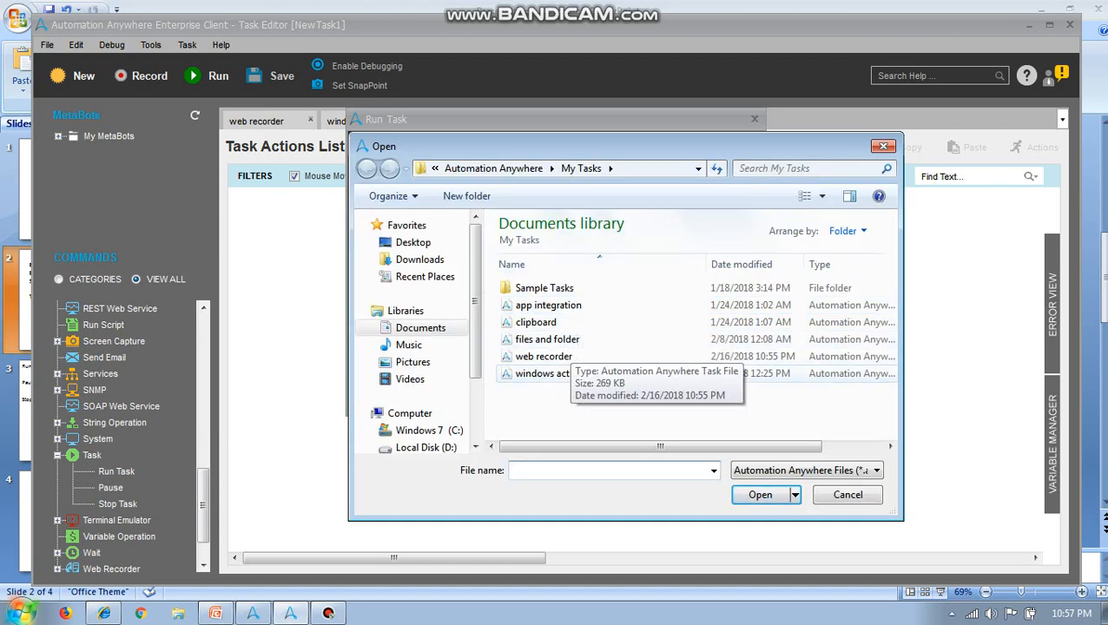
left_click(553, 373)
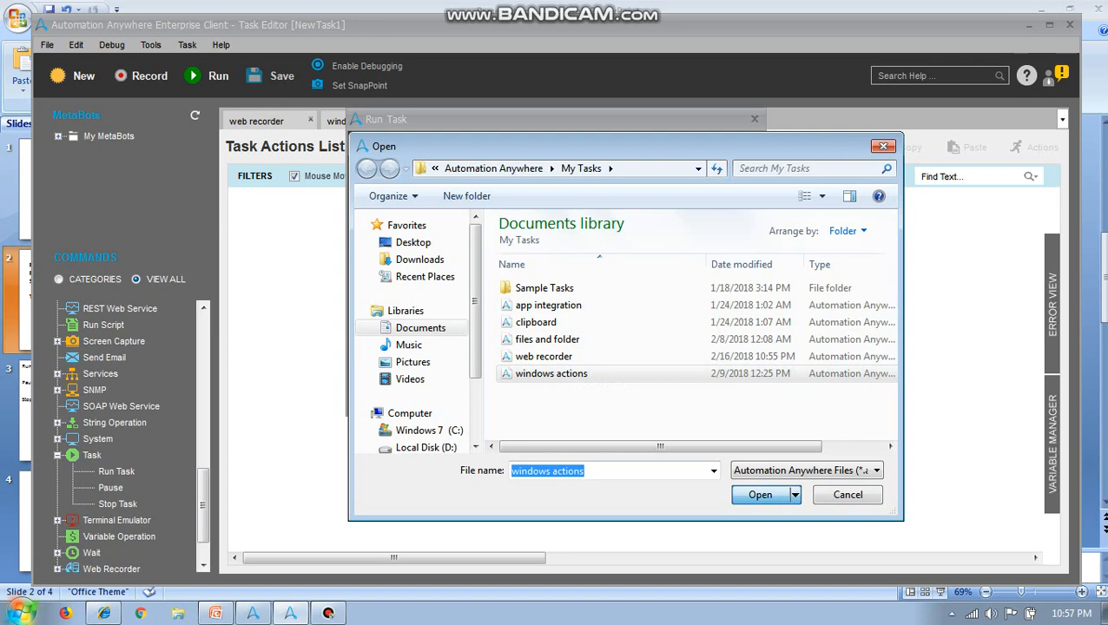
left_click(761, 493)
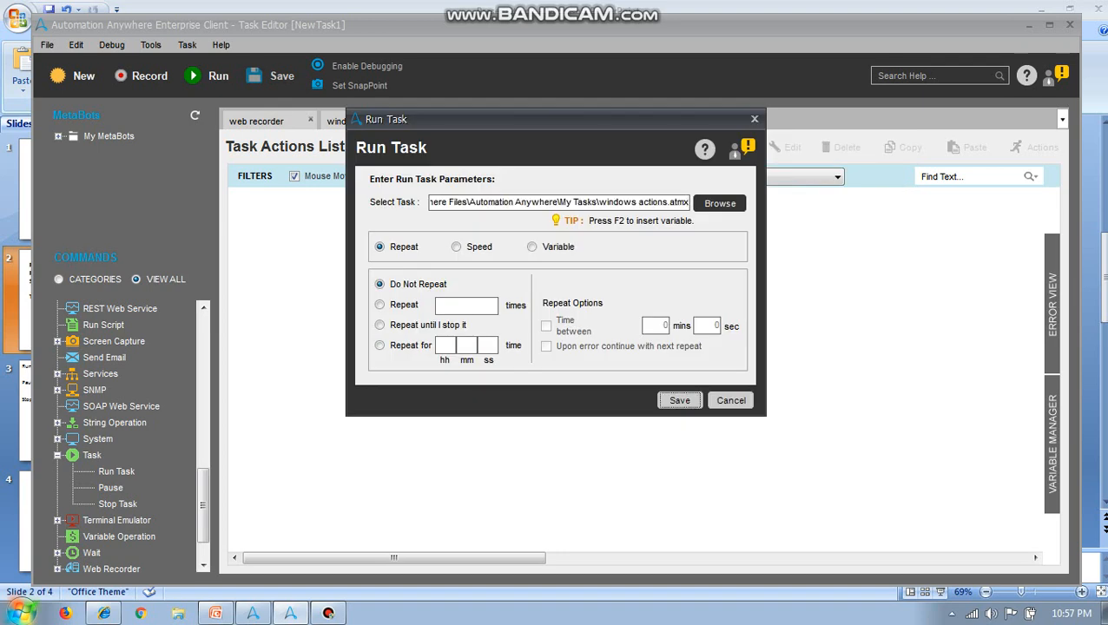
left_click(679, 400)
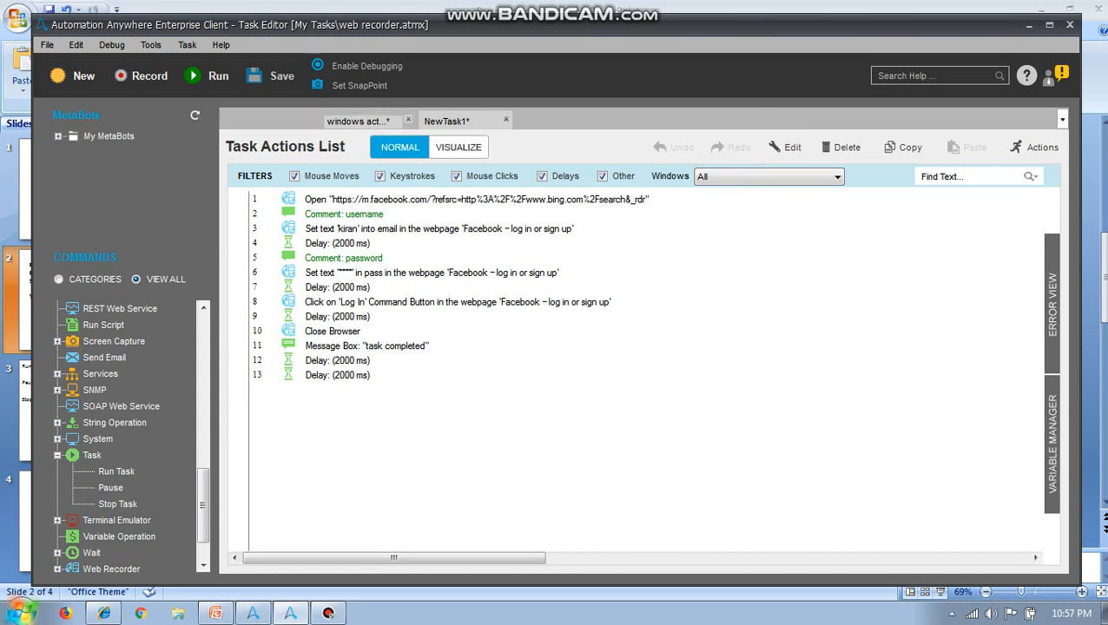
- Glance at the windows actions task and come back to NewTask1
left_click(263, 122)
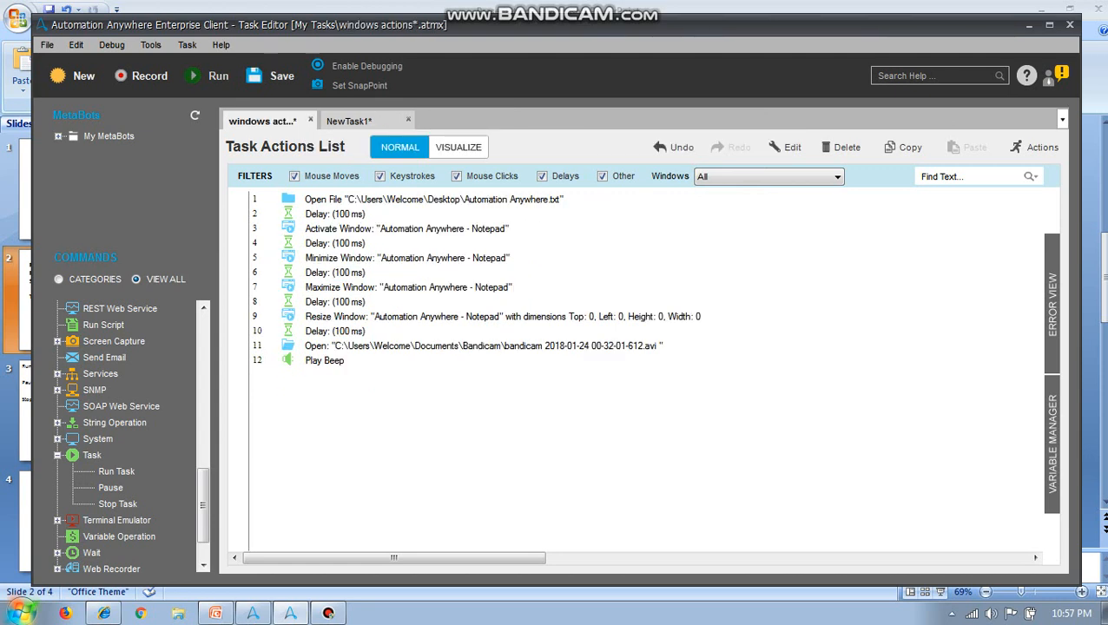
left_click(350, 122)
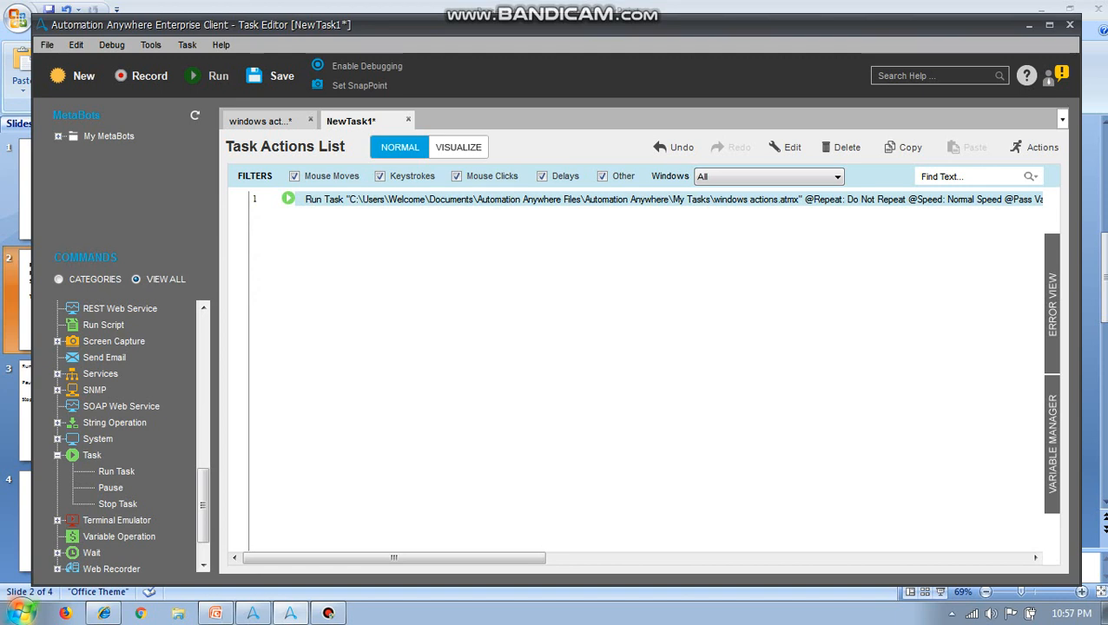
- Save the new task in My Tasks under the filename 'task'
left_click(282, 77)
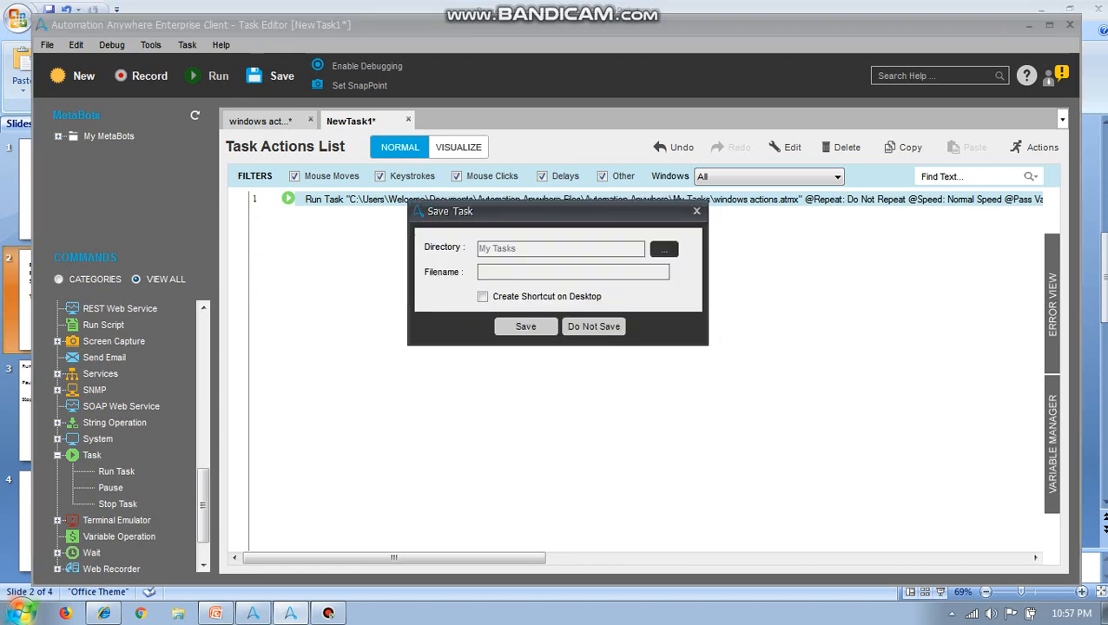
type("task")
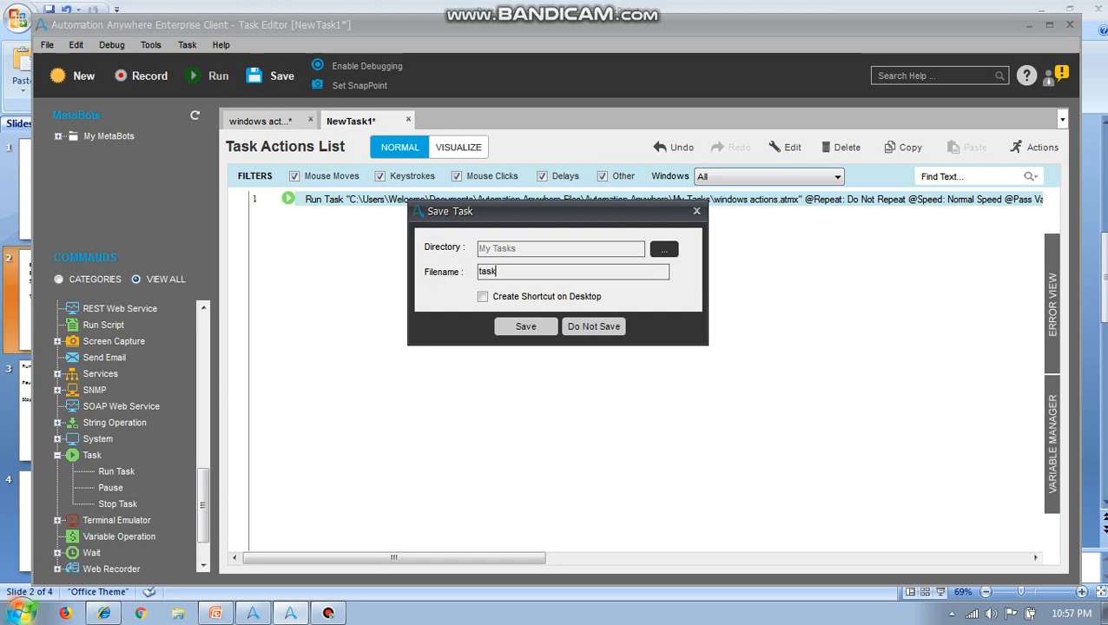
left_click(525, 327)
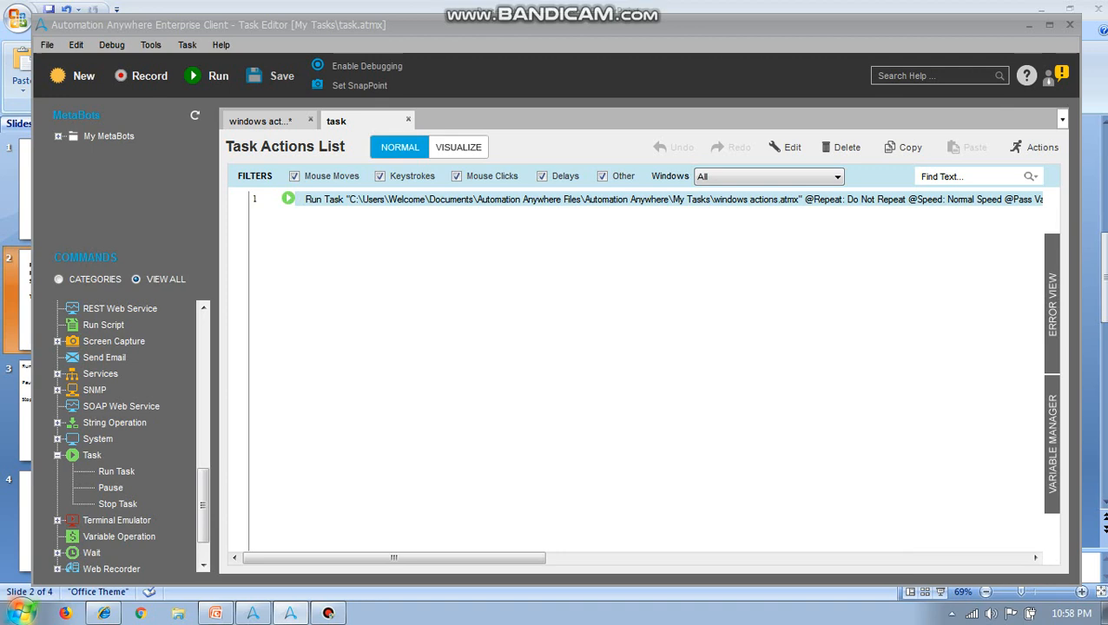
- Run 'task', saving and replacing the presentation file when prompted during the run
left_click(219, 76)
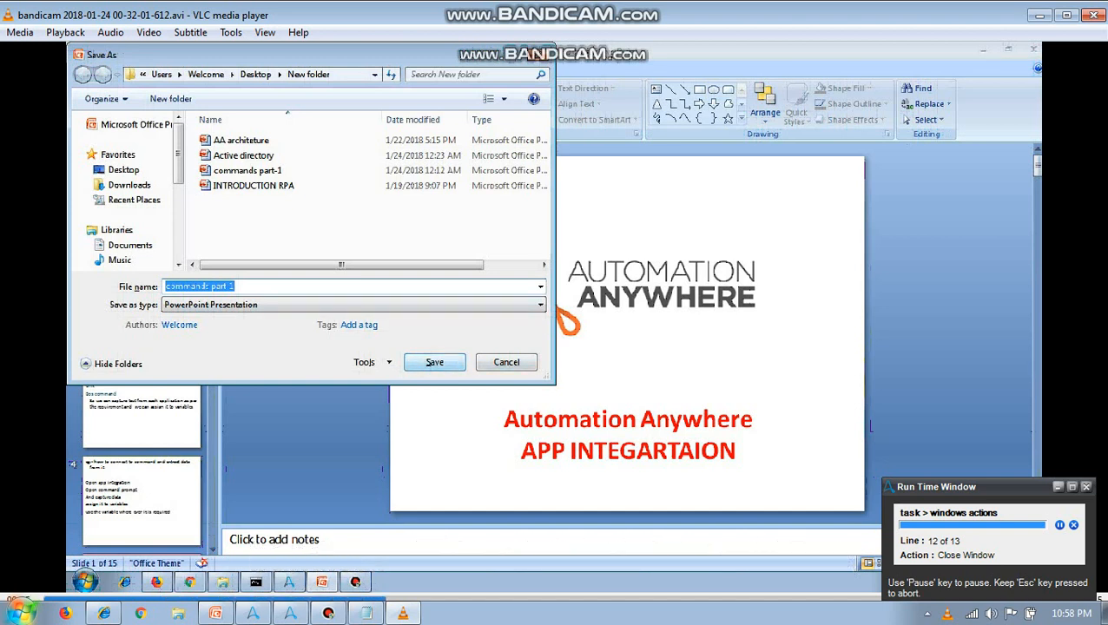
left_click(434, 363)
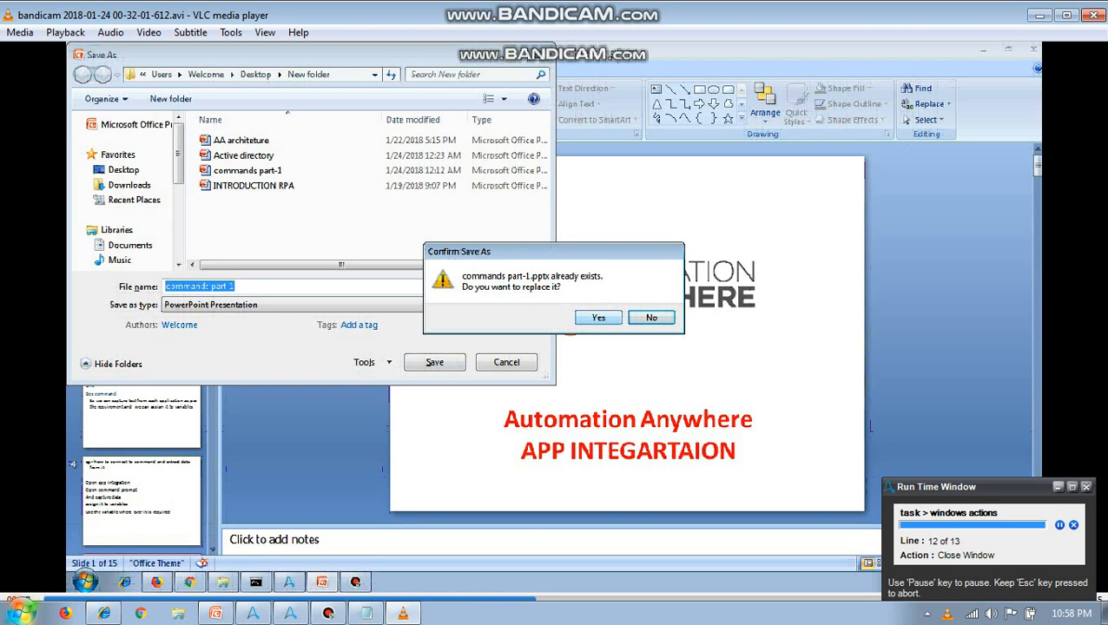
left_click(597, 317)
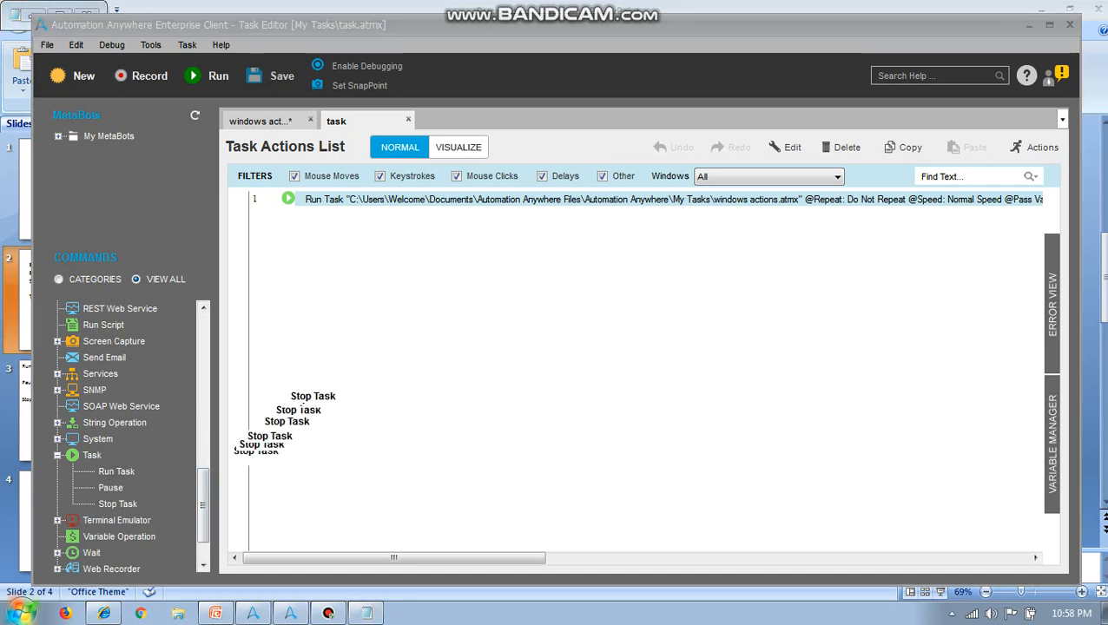
- Insert a Stop The Current Task command into the new task and into windows actions
double_click(118, 503)
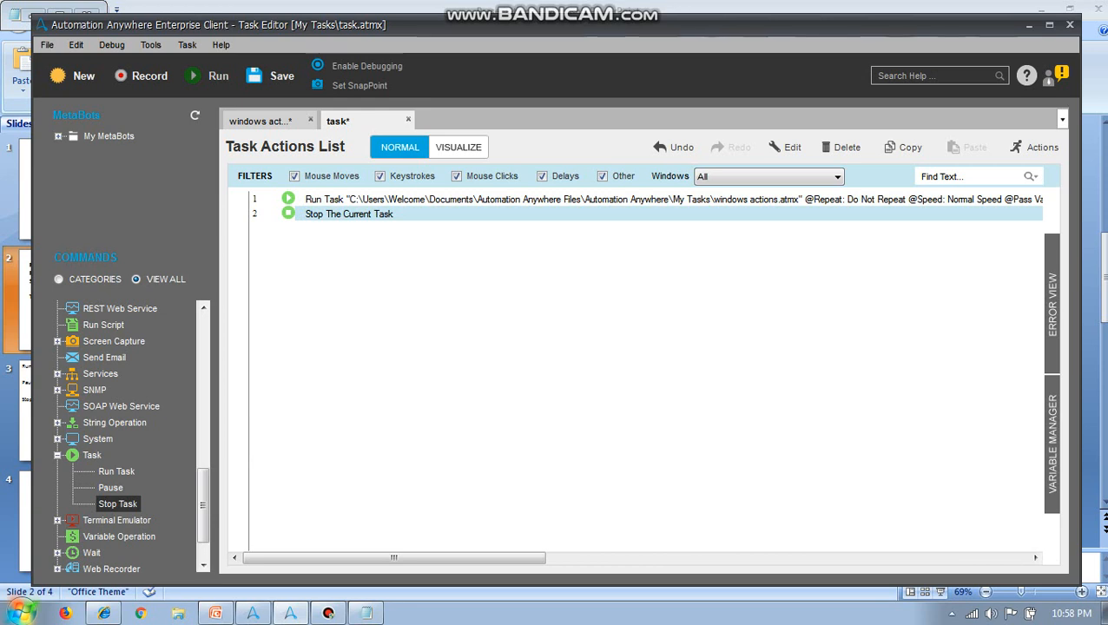
double_click(111, 486)
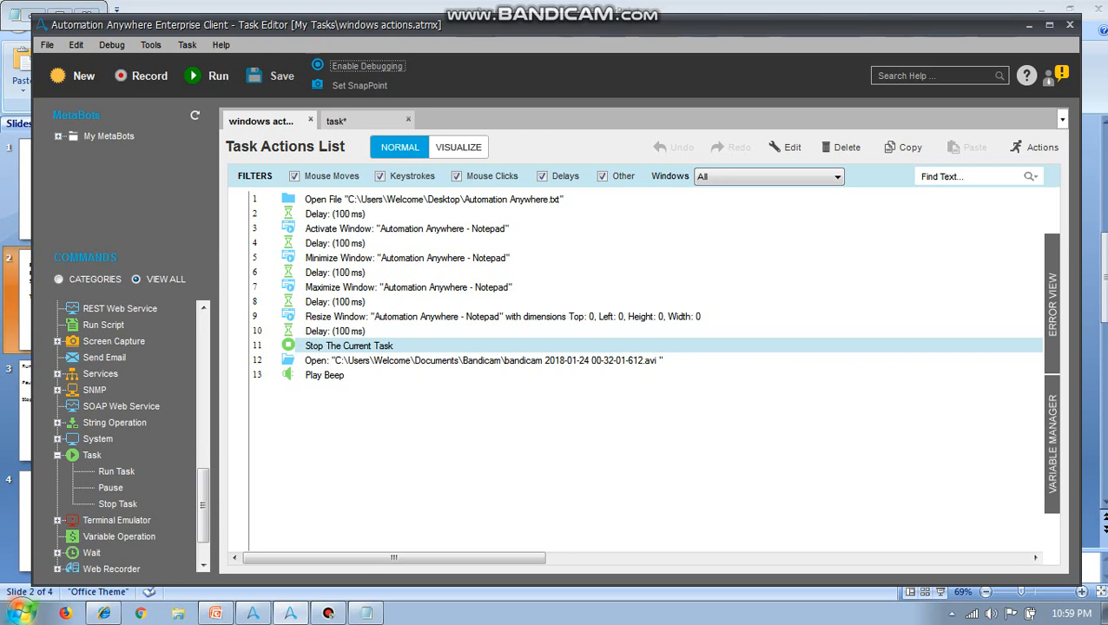
left_click(219, 76)
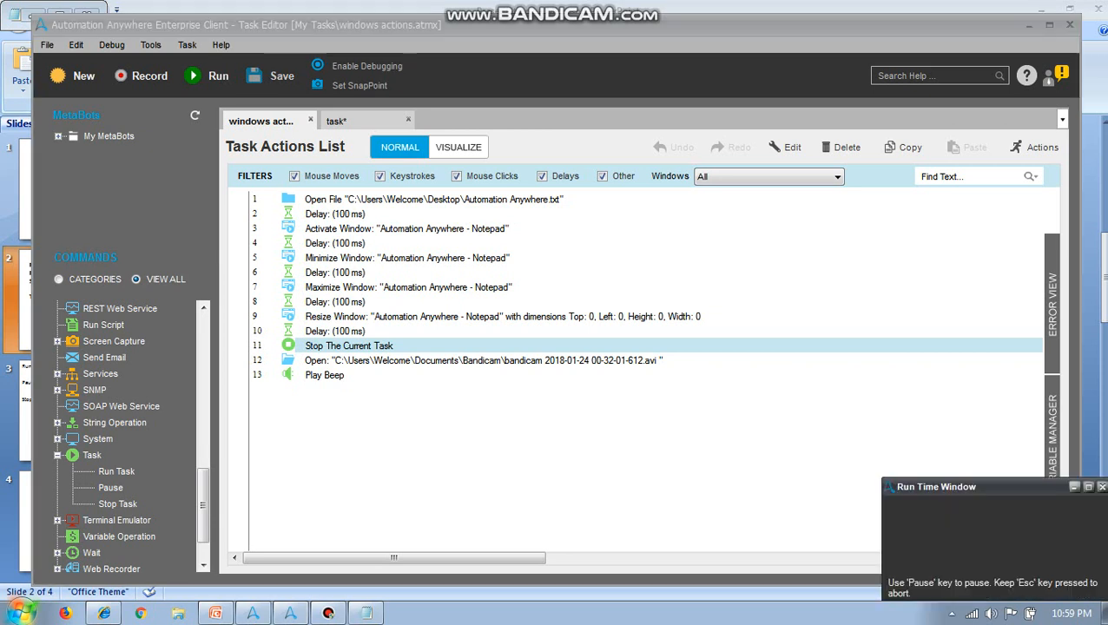
left_click(219, 76)
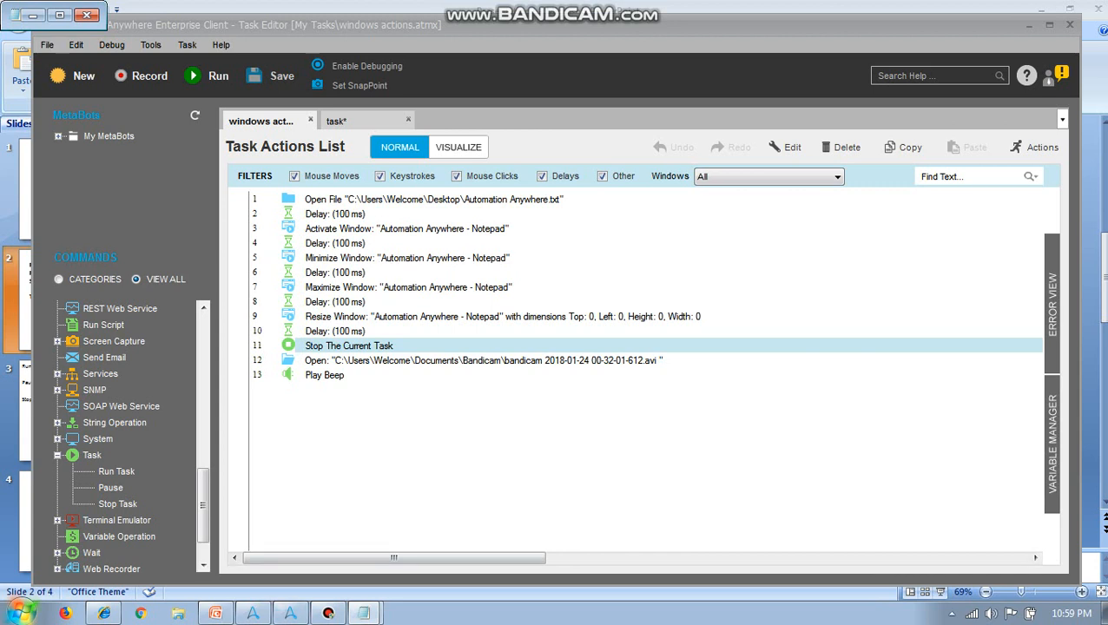
- Insert a Pause command at line 11 of windows actions, before Stop The Current Task
double_click(112, 487)
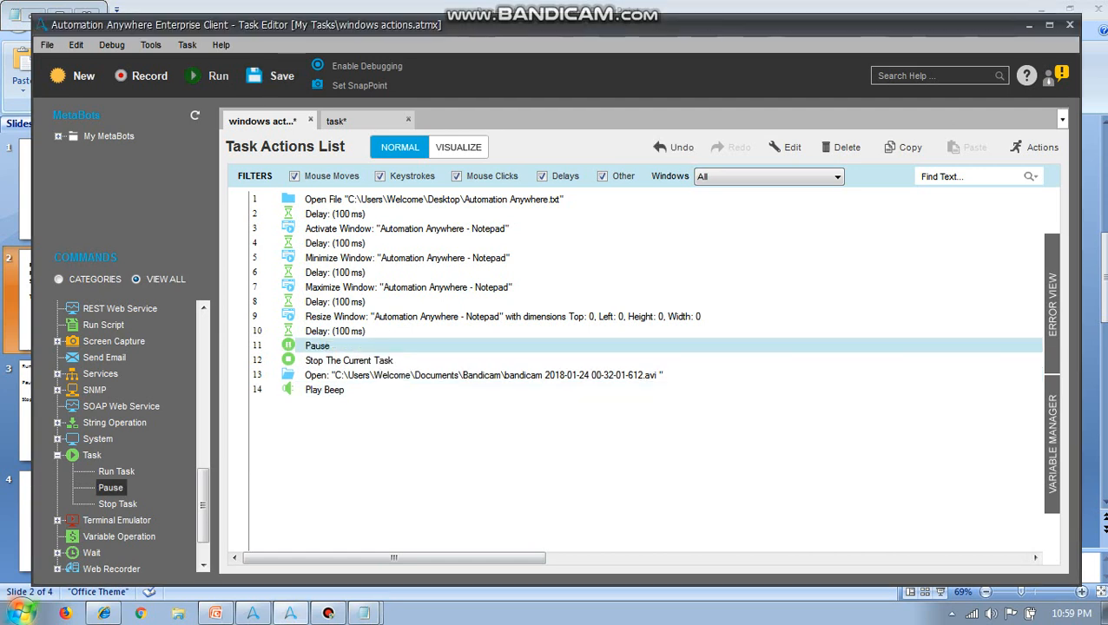
left_click(681, 146)
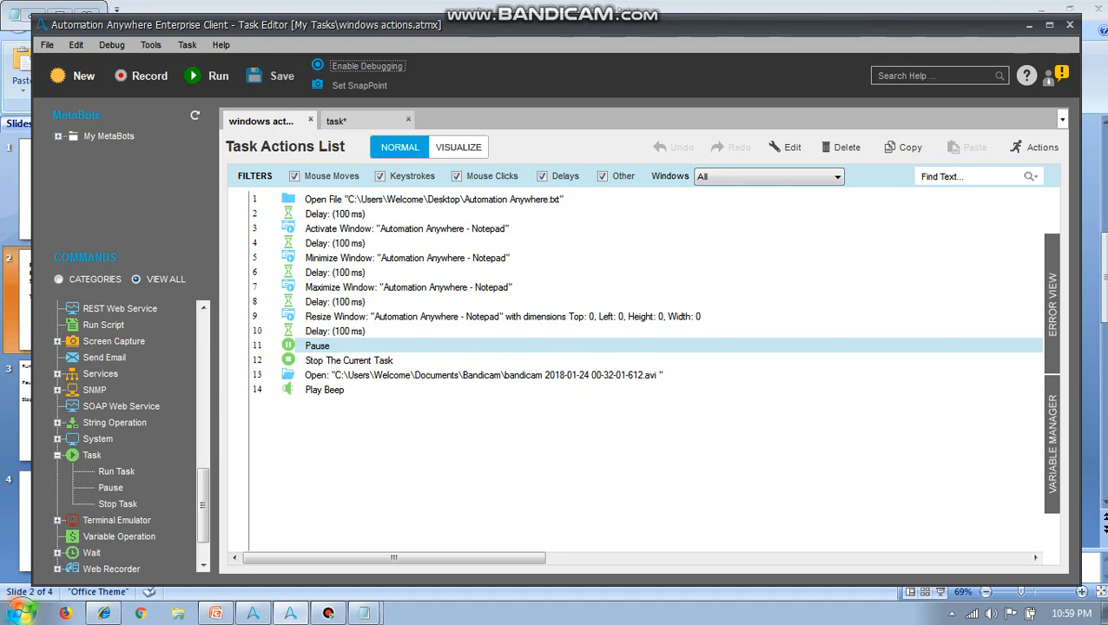
- Run windows actions until it pauses, then resume it from the Run Time Window
left_click(218, 76)
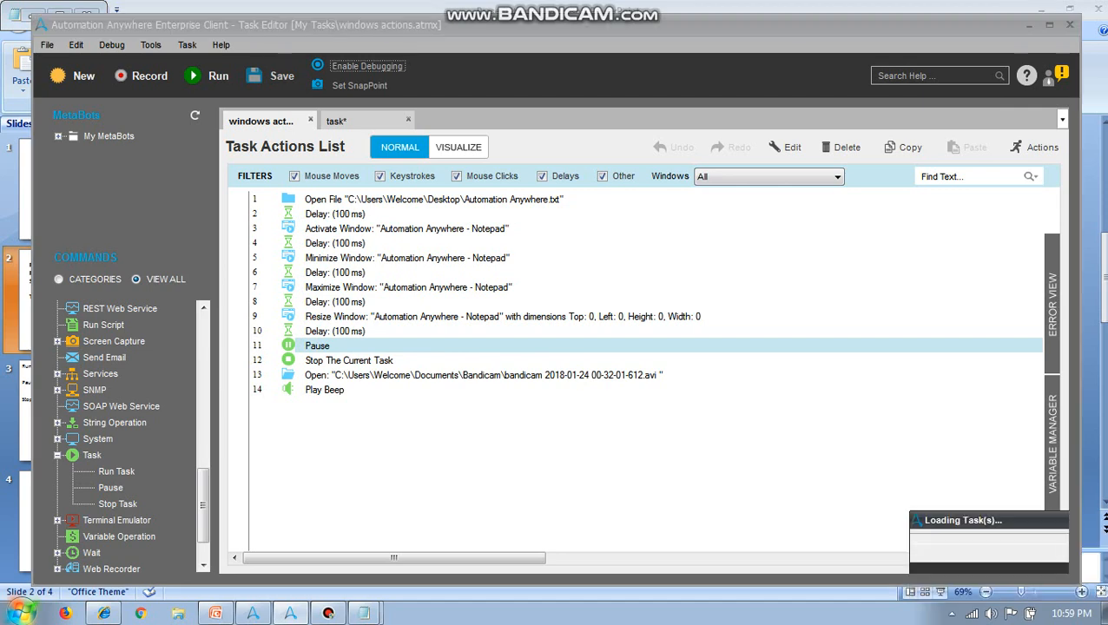
left_click(219, 76)
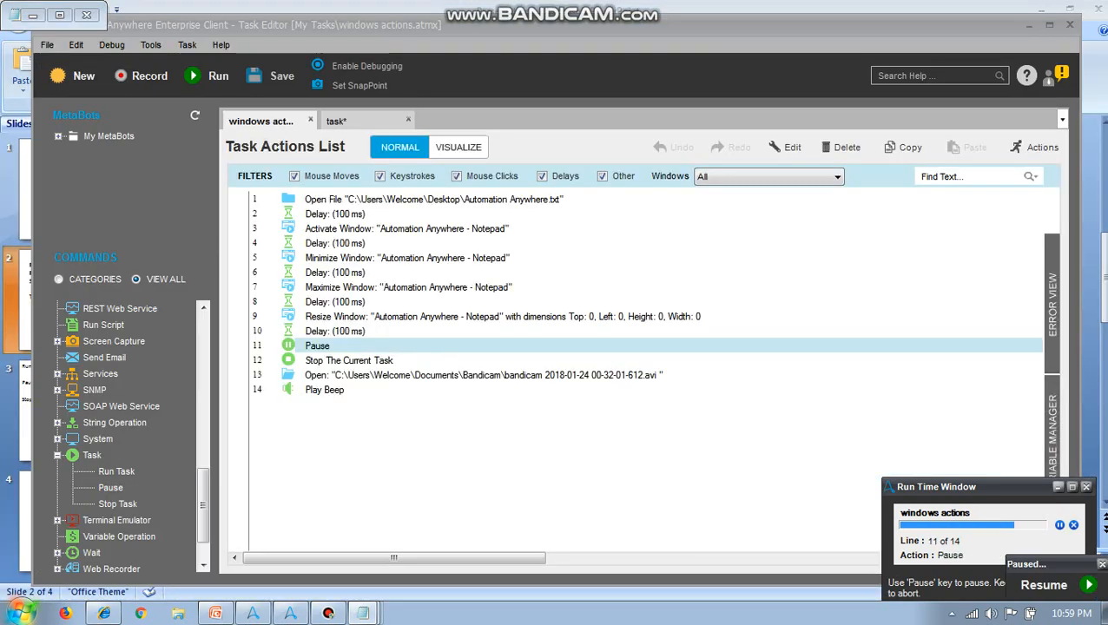
left_click(1042, 583)
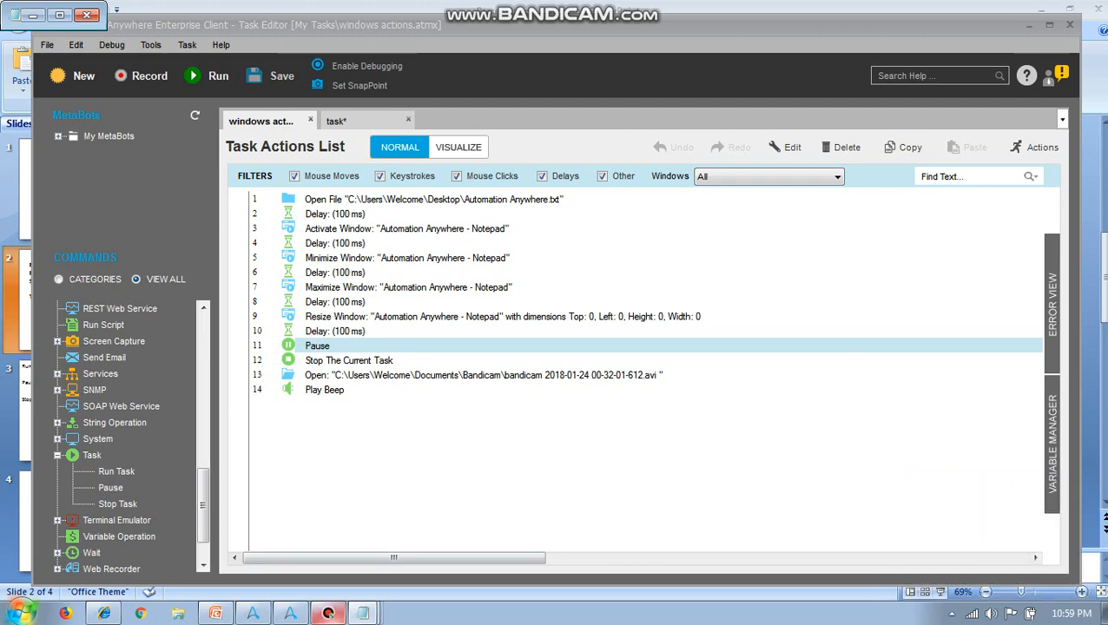
- Switch back to PowerPoint and show the closing Thank you slide 4
left_click(215, 613)
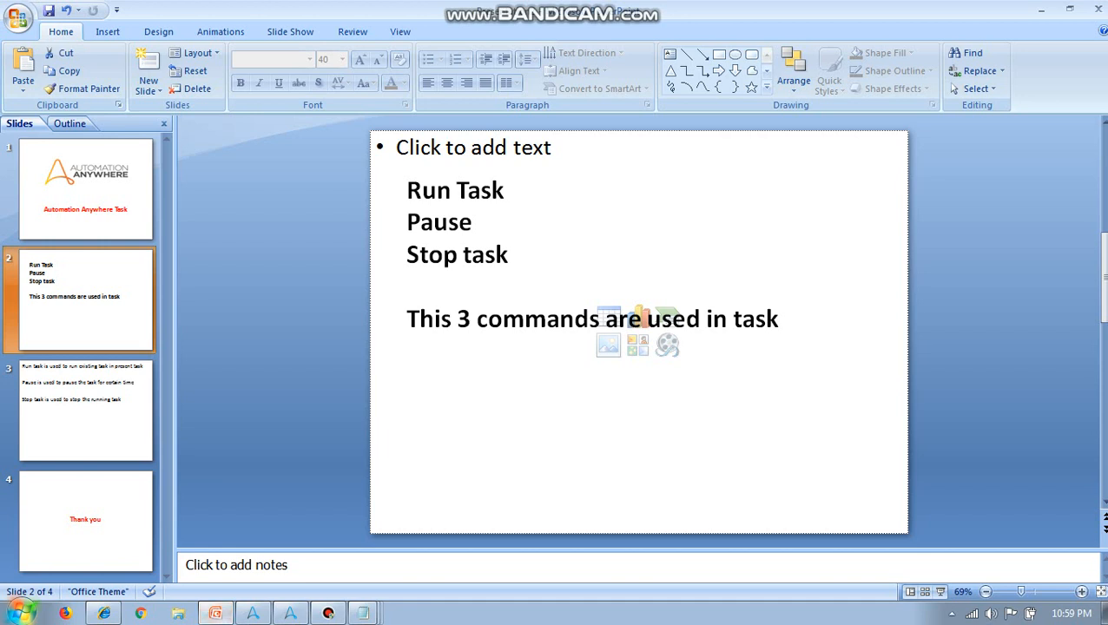
left_click(85, 519)
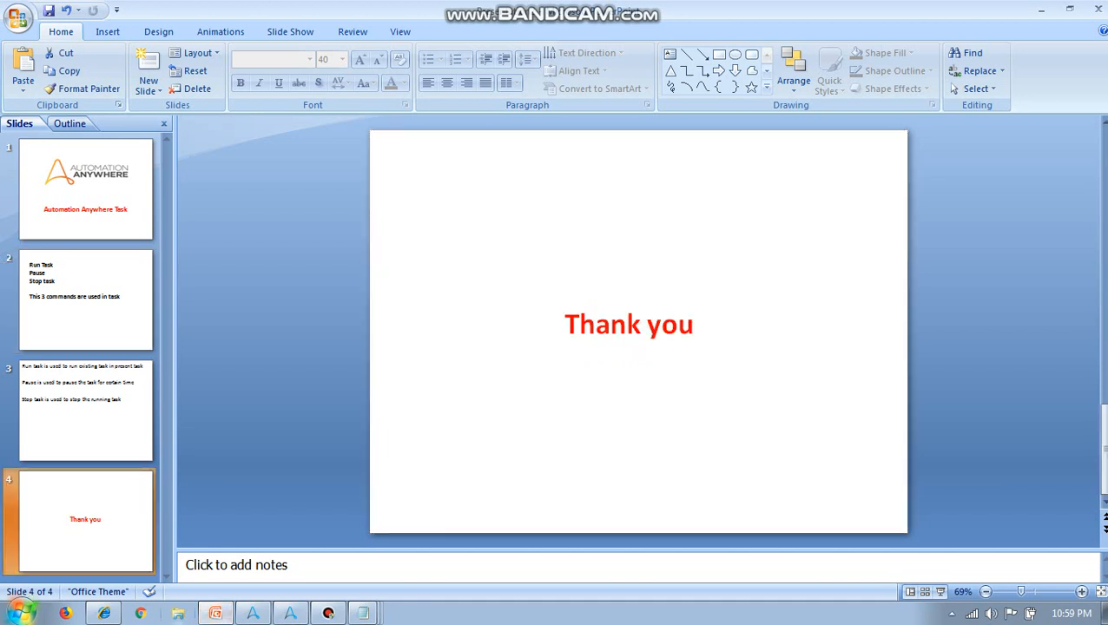
mouse_move(327, 615)
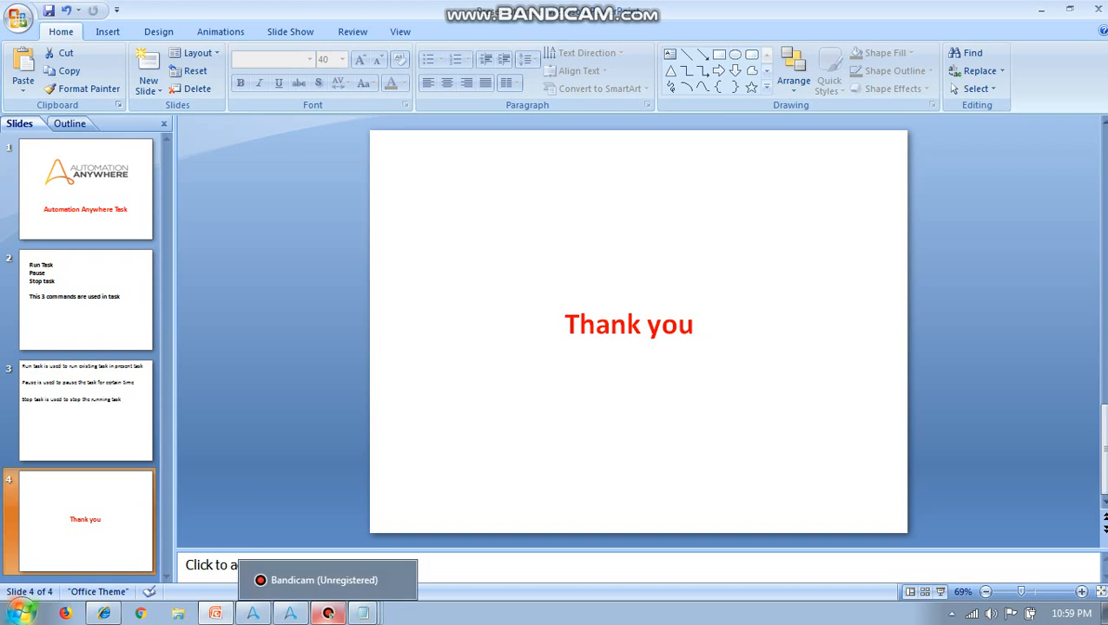